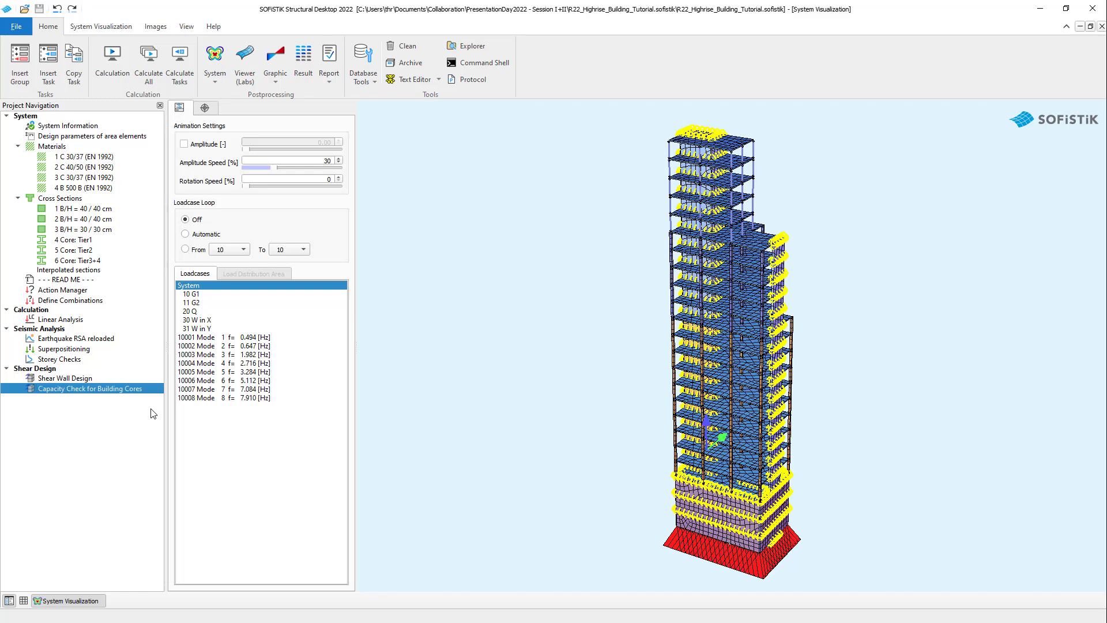
- Cancel the Insert Task dialog and open the existing Capacity Check for Building Cores task instead
right_click(90, 389)
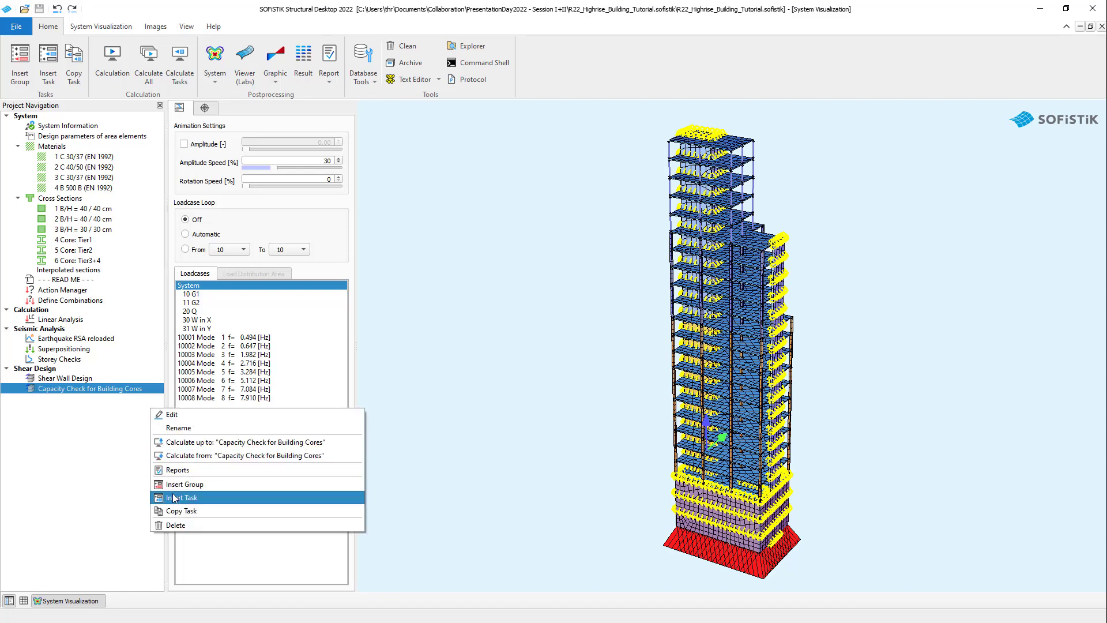
left_click(182, 499)
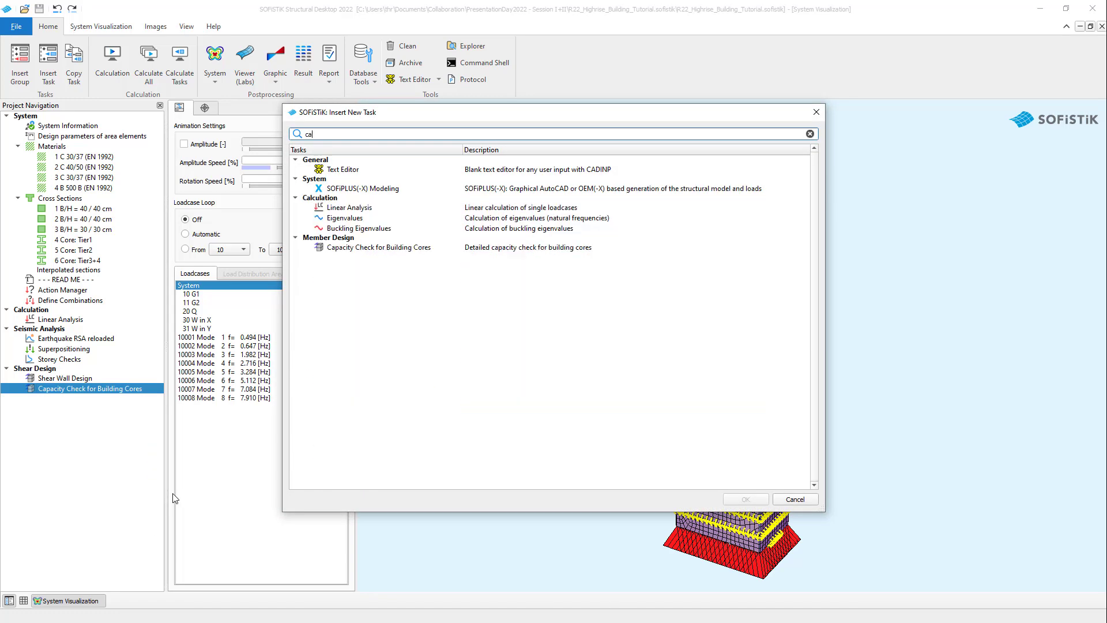
left_click(796, 498)
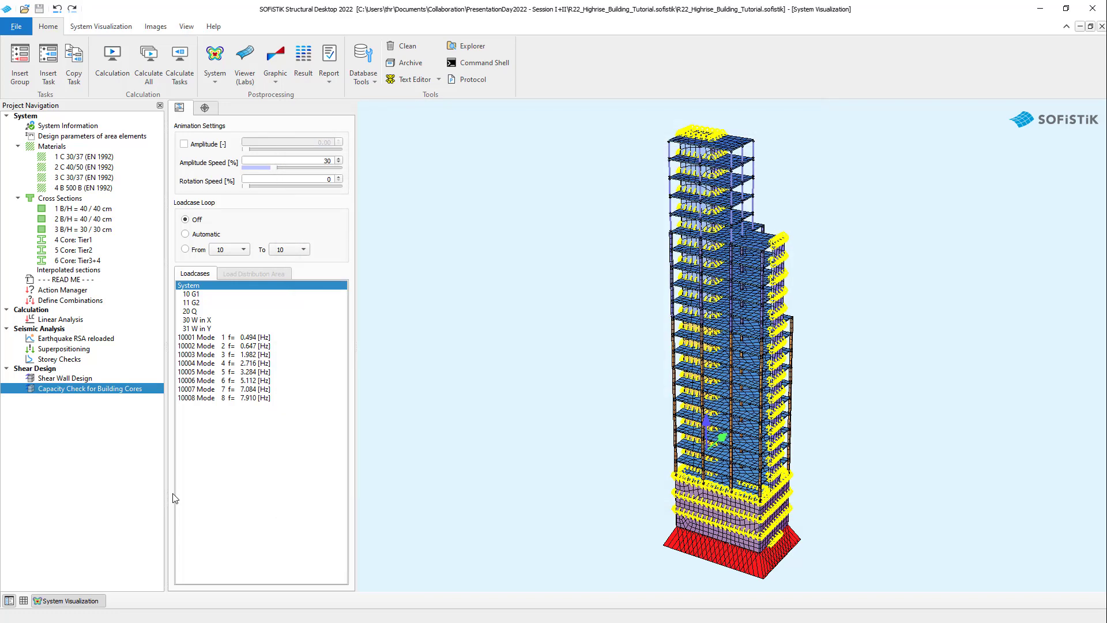
left_click(121, 388)
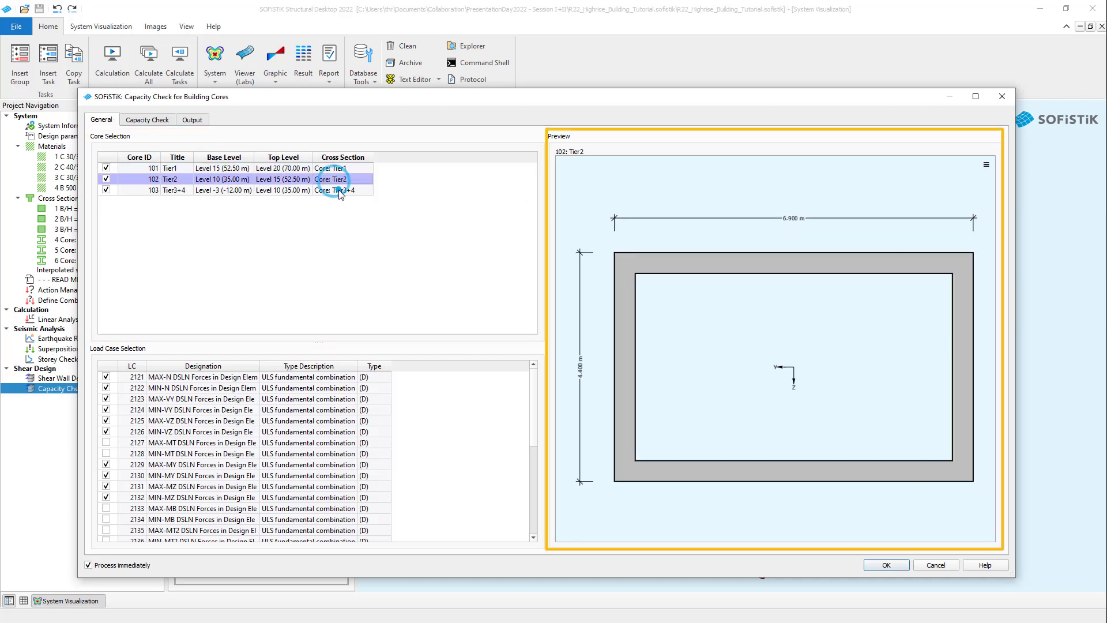
- Preview Tier2 and Tier3+4 cores, then uncheck core 101 Tier1 from the check
left_click(342, 190)
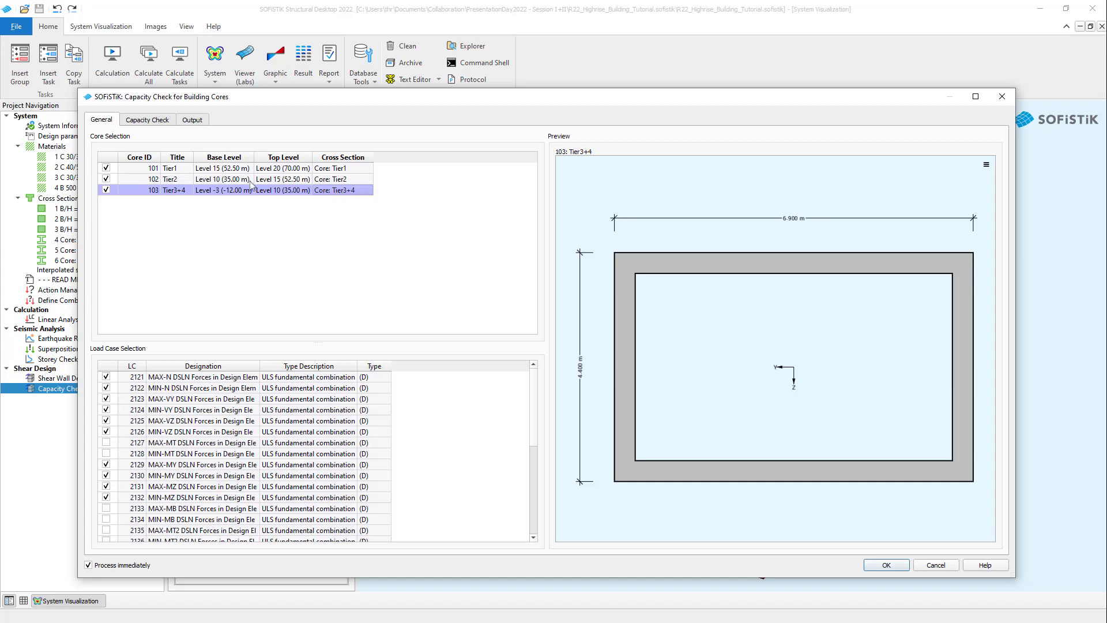
left_click(106, 168)
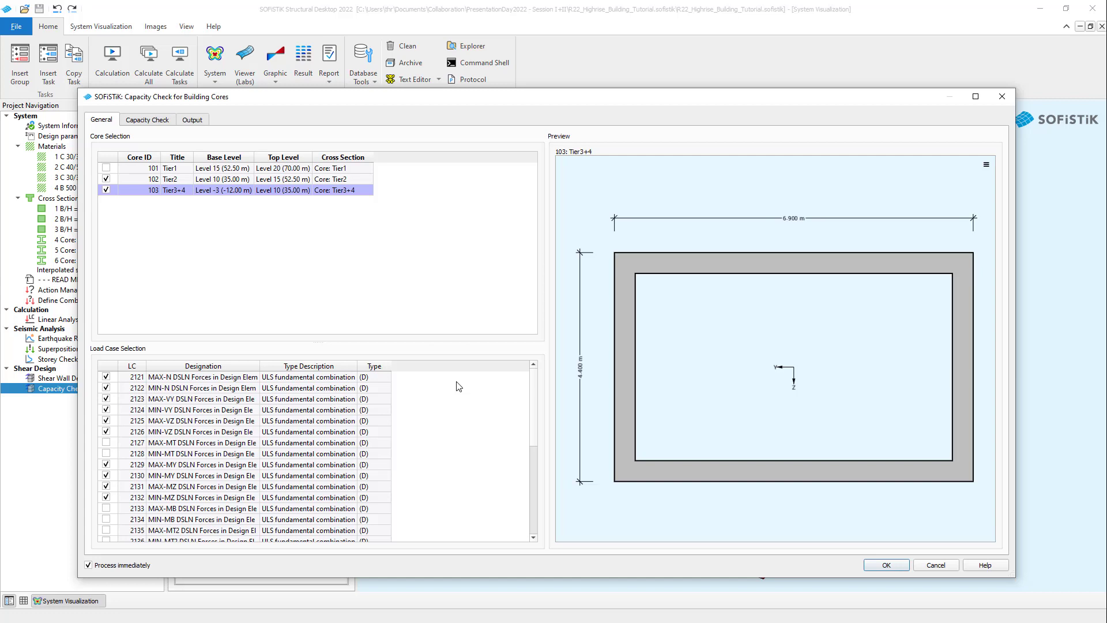
left_click(148, 119)
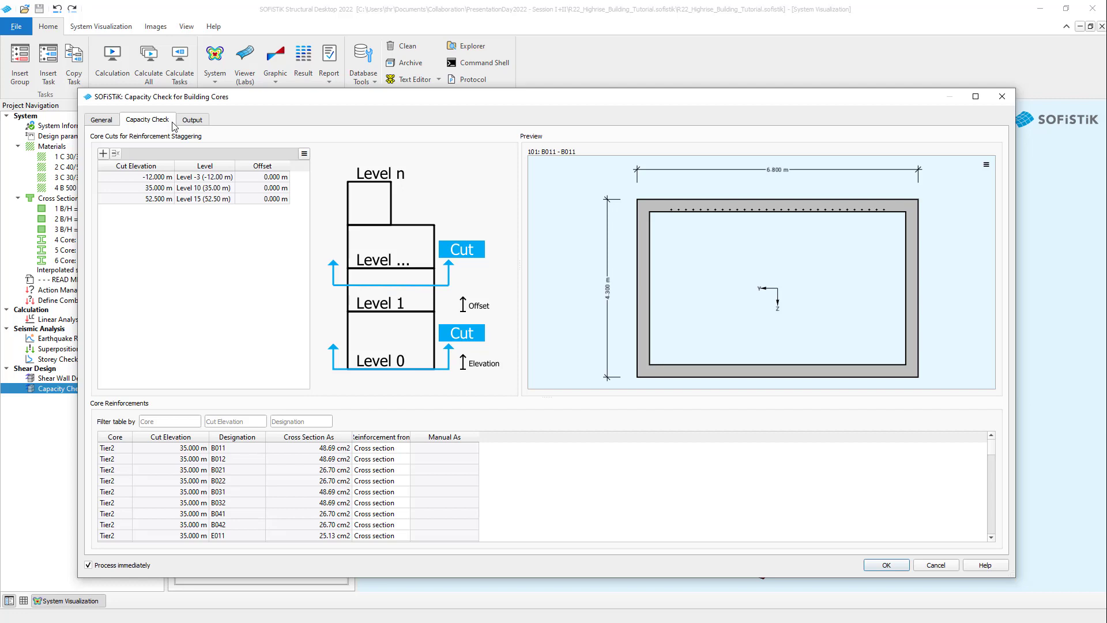
mouse_move(173, 128)
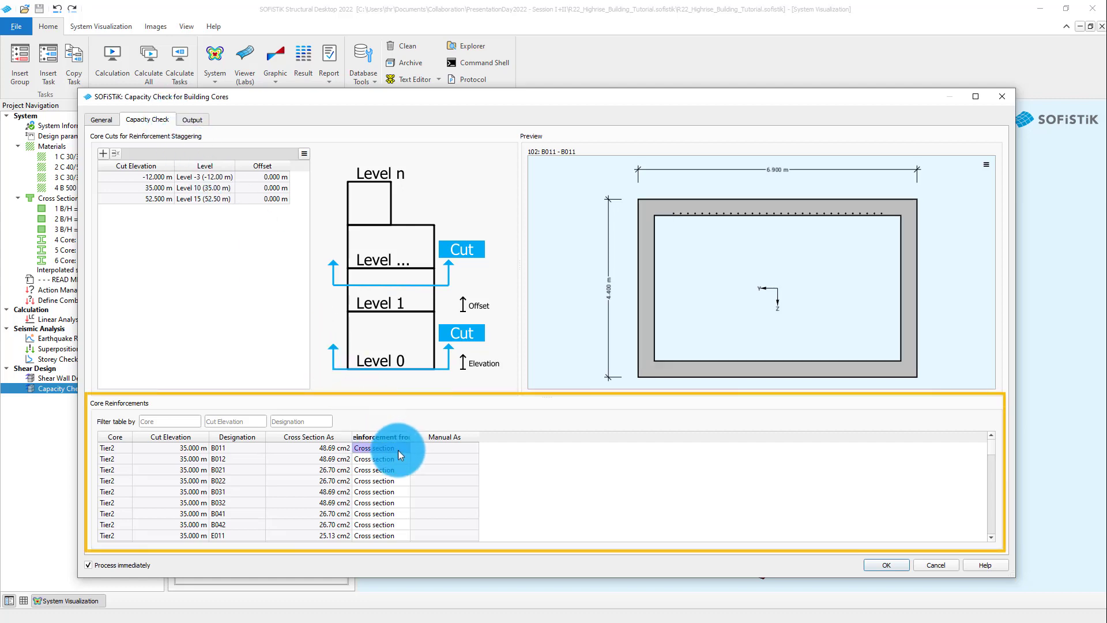
- Review wall B011's reinforcement source options and keep 'Cross section'
left_click(376, 448)
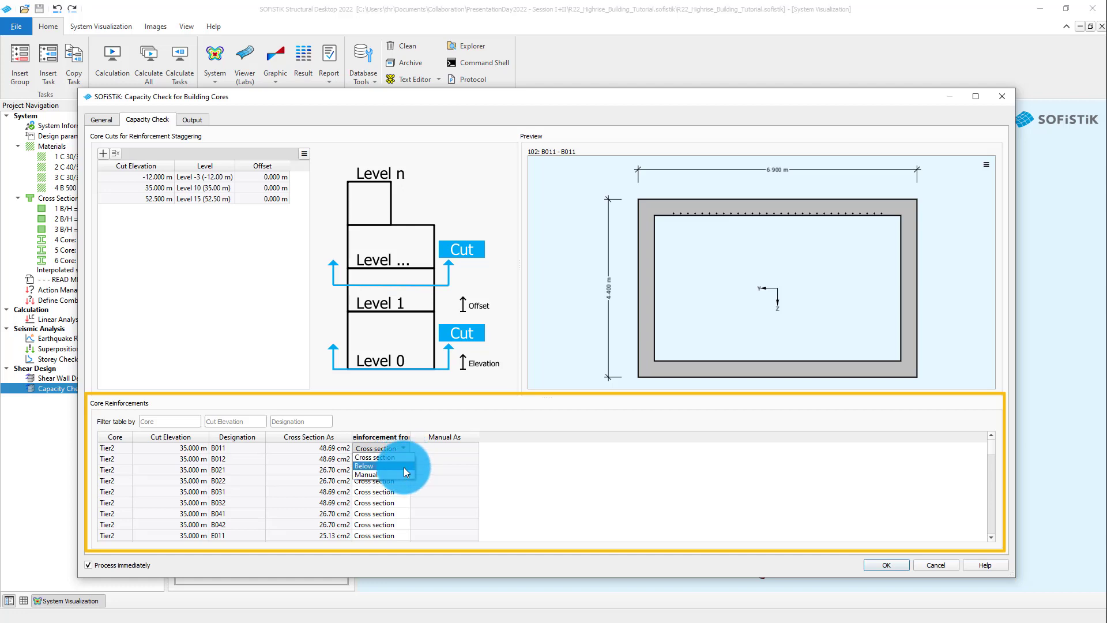
left_click(376, 447)
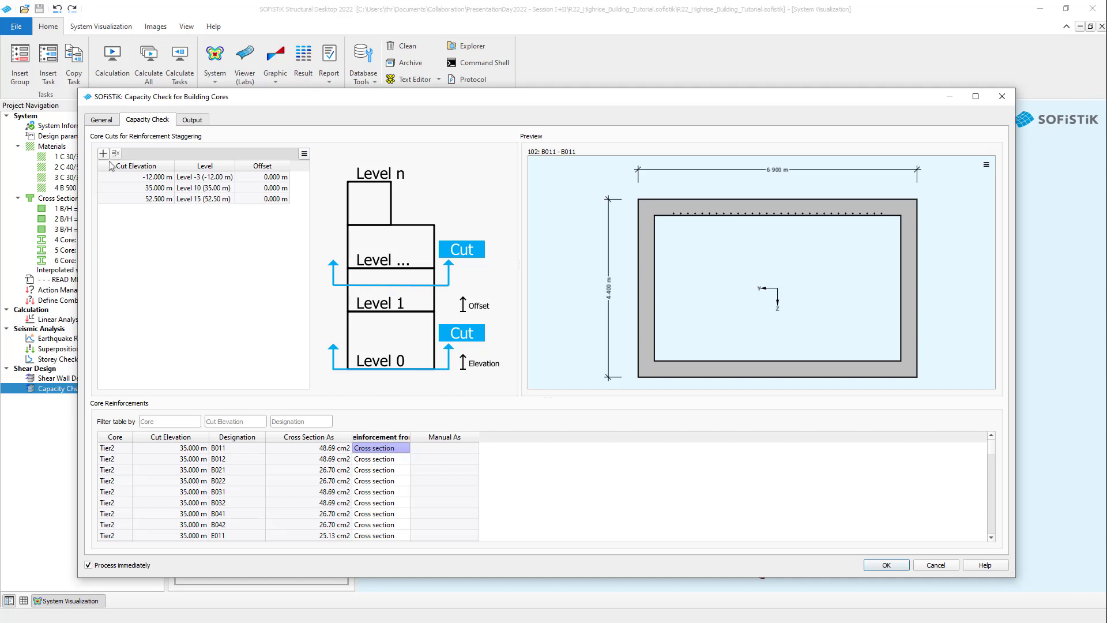
- Add core cuts at Level -1 and Level 01, sort by elevation, and preview walls B021 and B022
left_click(103, 154)
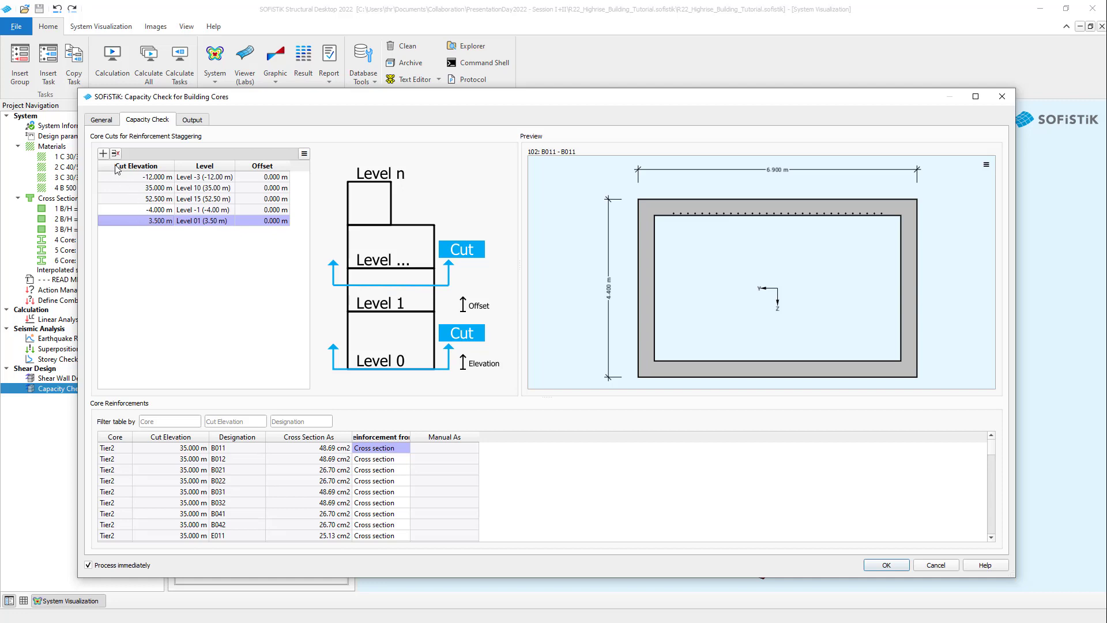
left_click(136, 166)
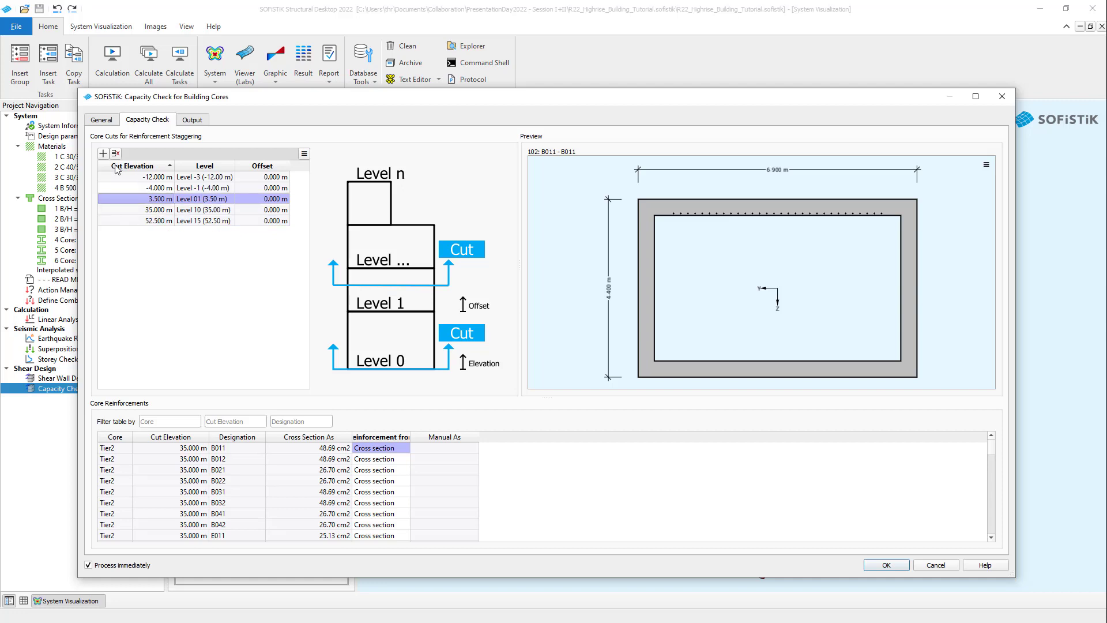
left_click(235, 447)
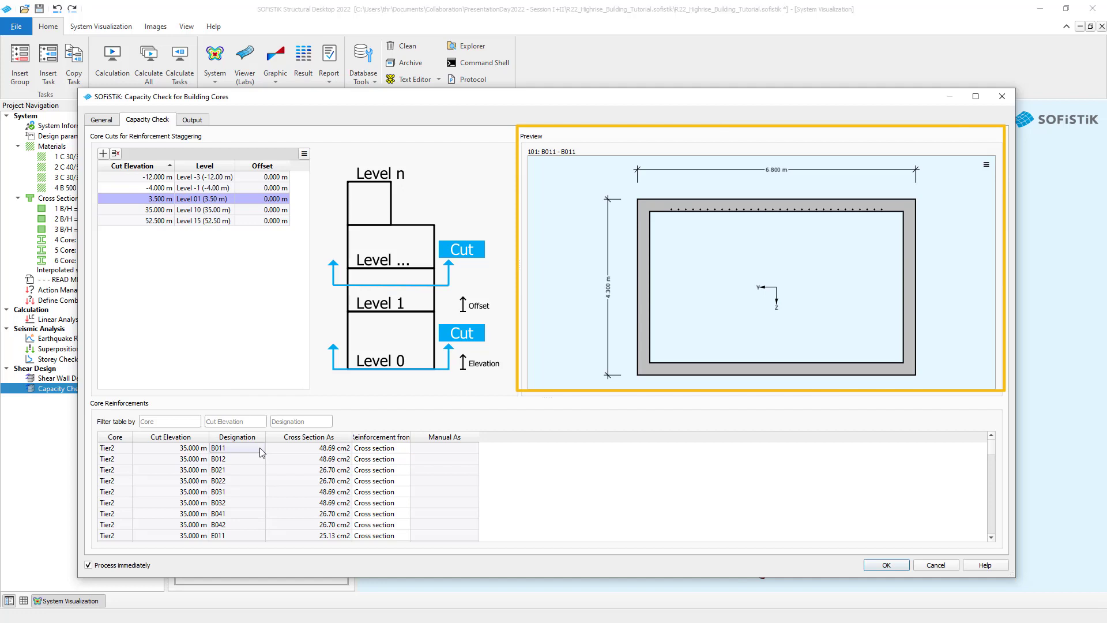
left_click(219, 470)
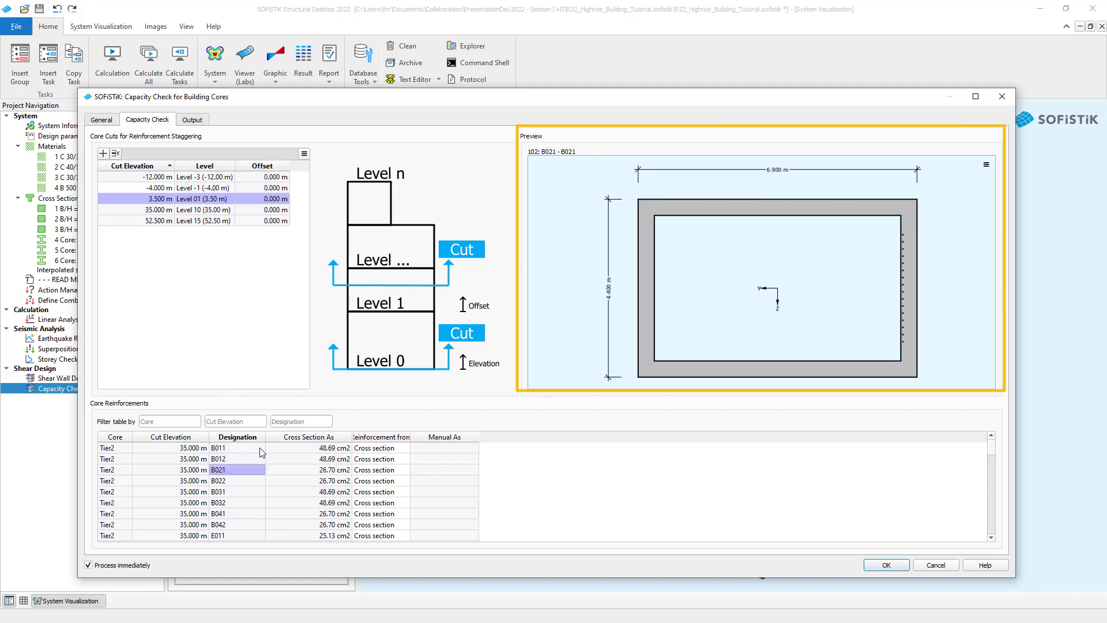
left_click(217, 480)
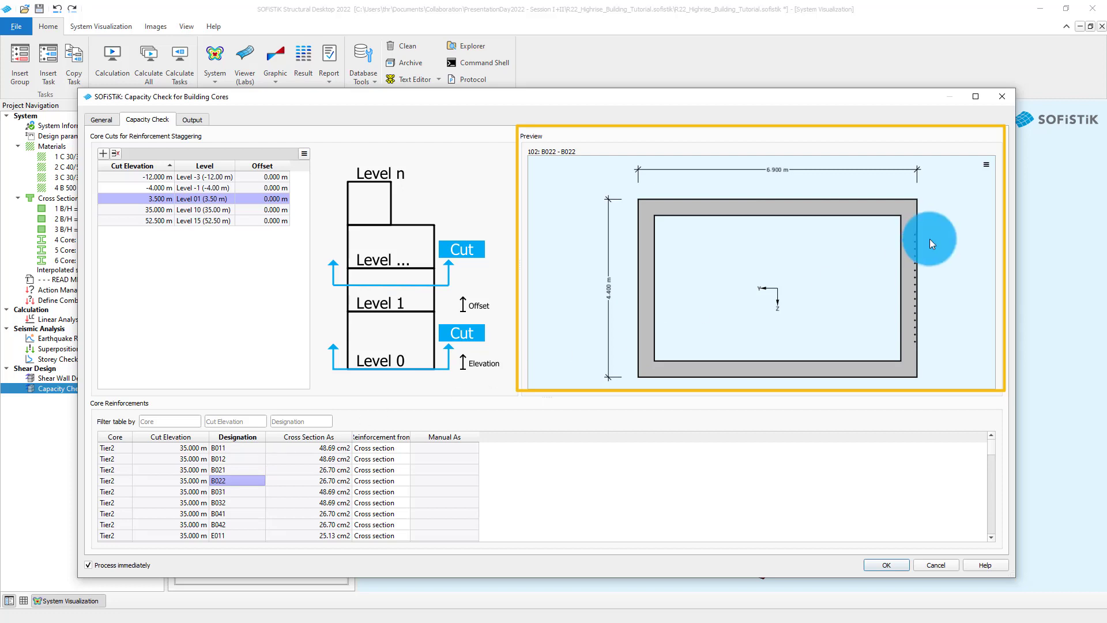
mouse_move(927, 346)
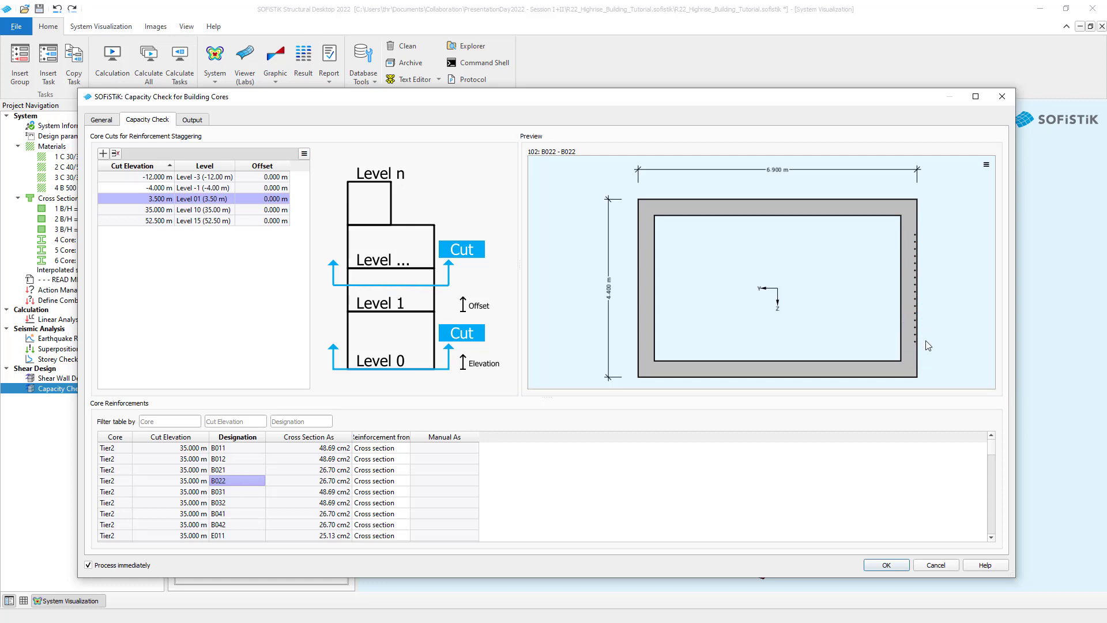
- Filter to the tier core at -4 m and give wall B012 a manual 120 cm² reinforcement
left_click(167, 421)
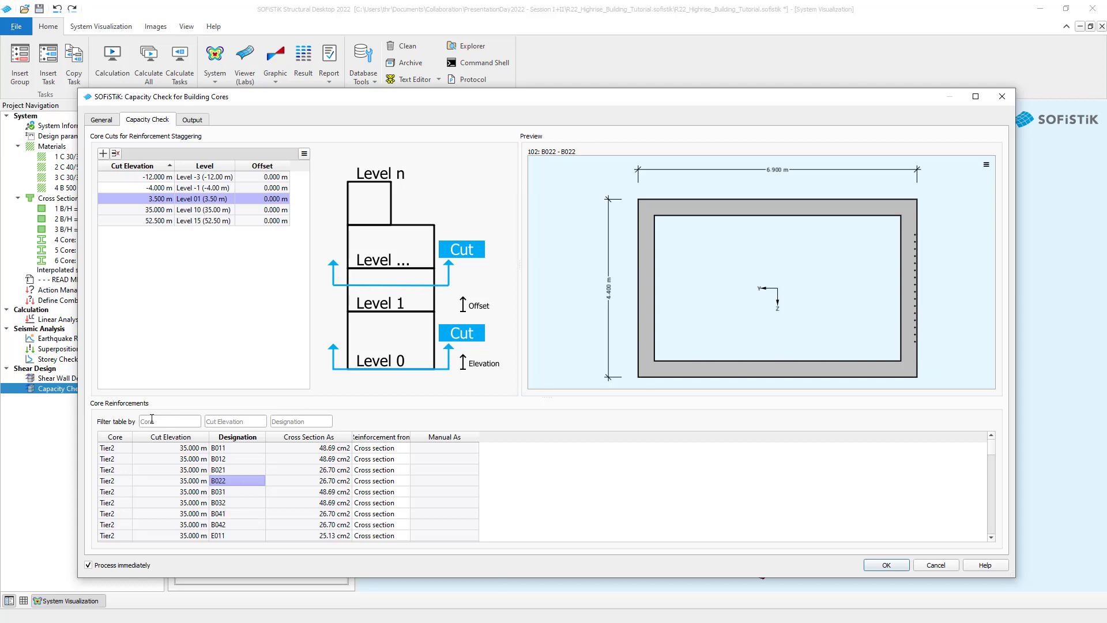
type("tier3")
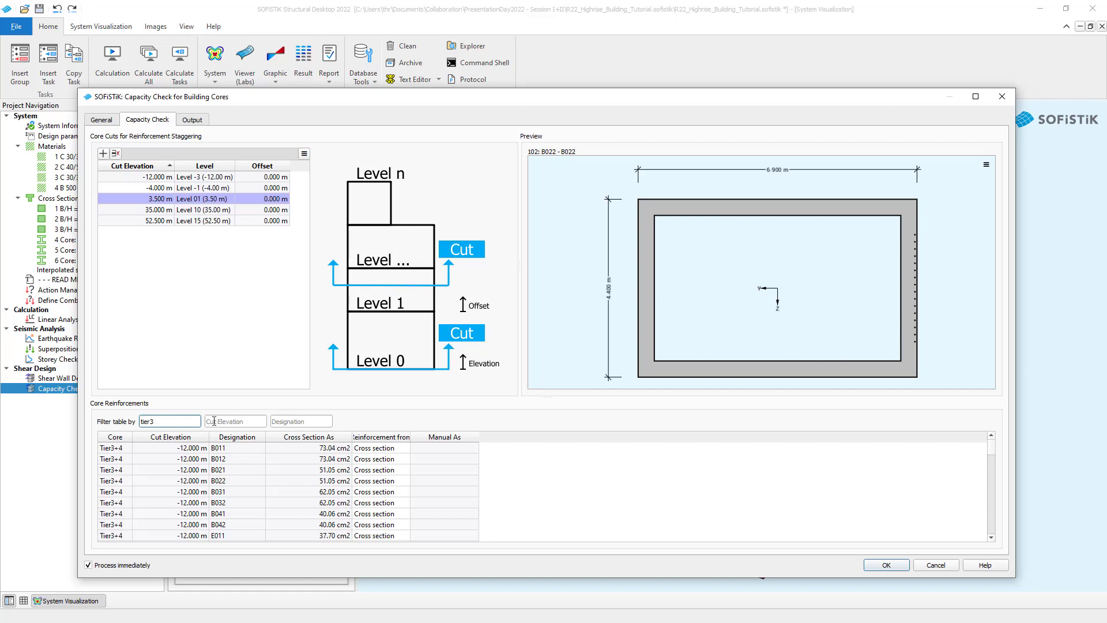
type("-4")
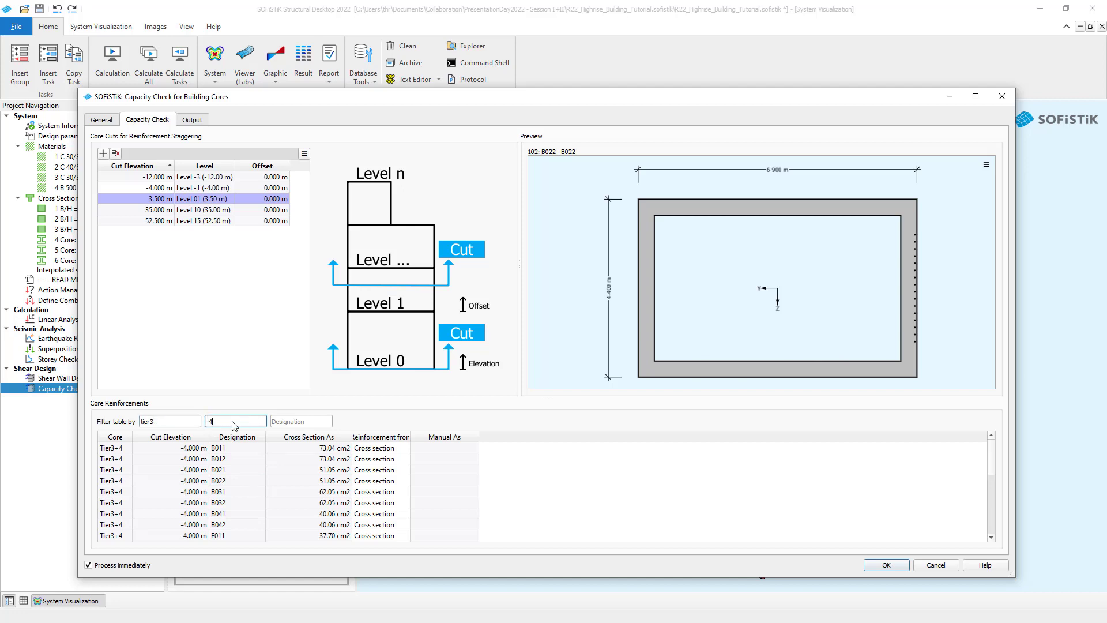
left_click(374, 459)
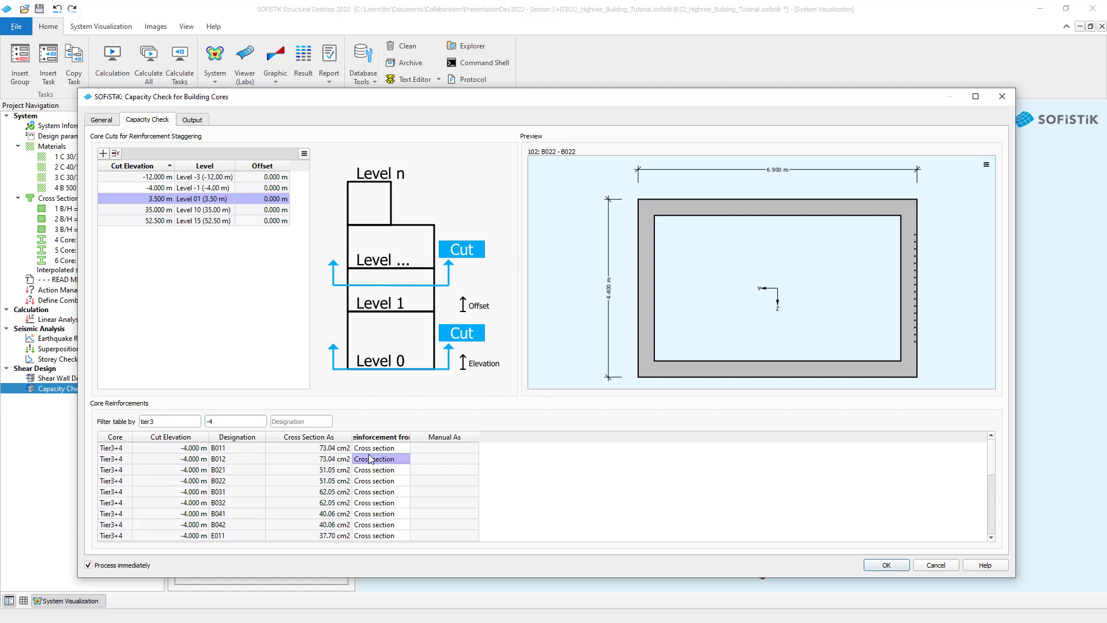
left_click(378, 459)
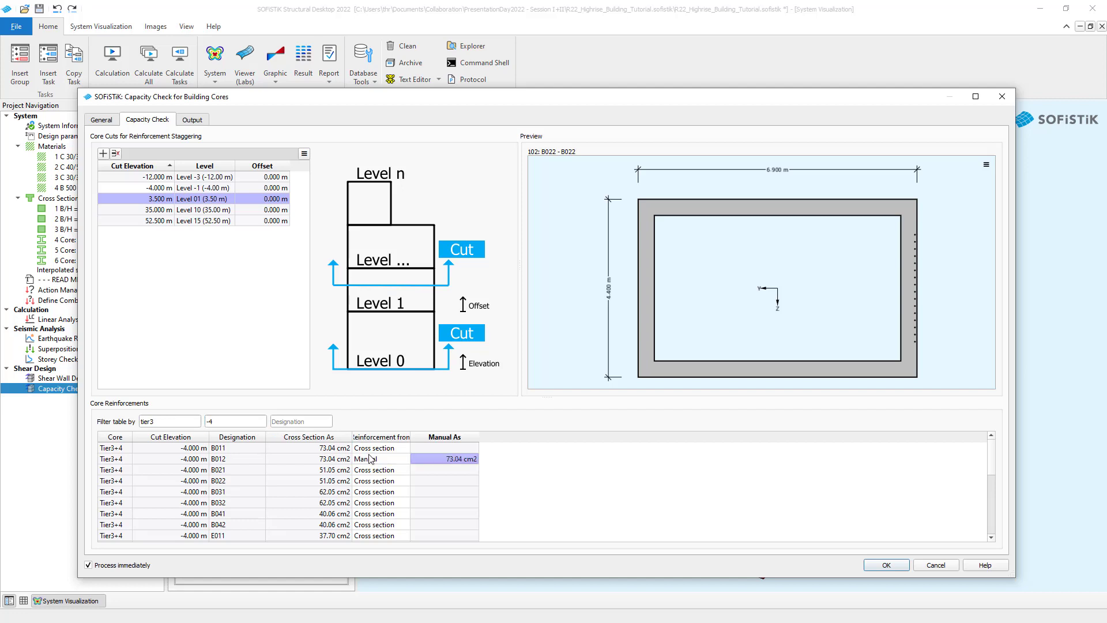
type("120")
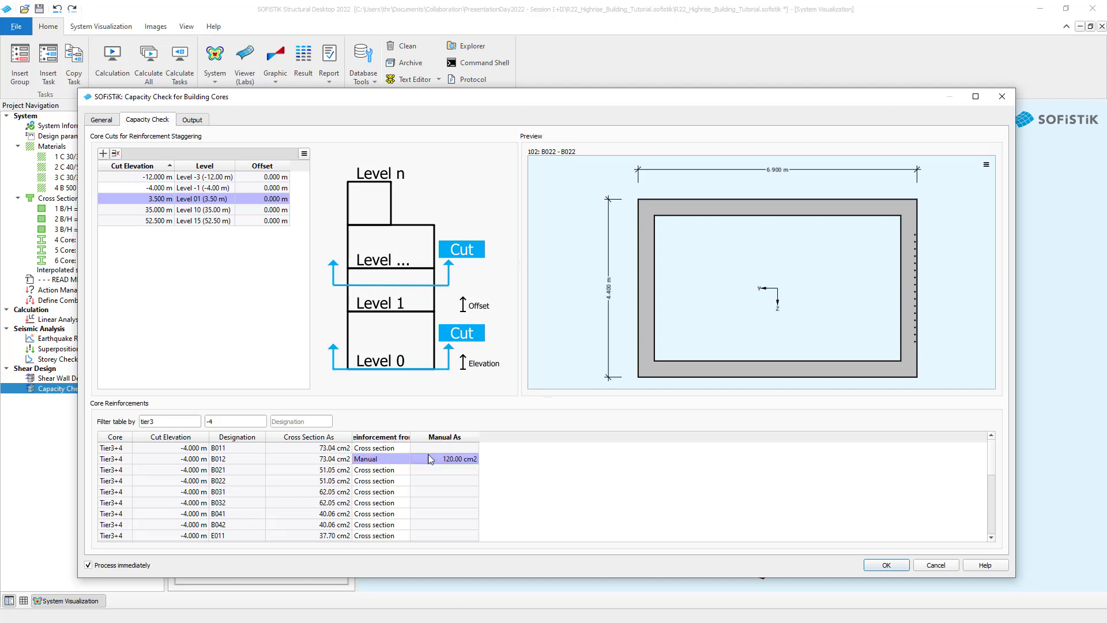
- Change the cut elevation filter to 3.5 m and move on to the output options
left_click(381, 469)
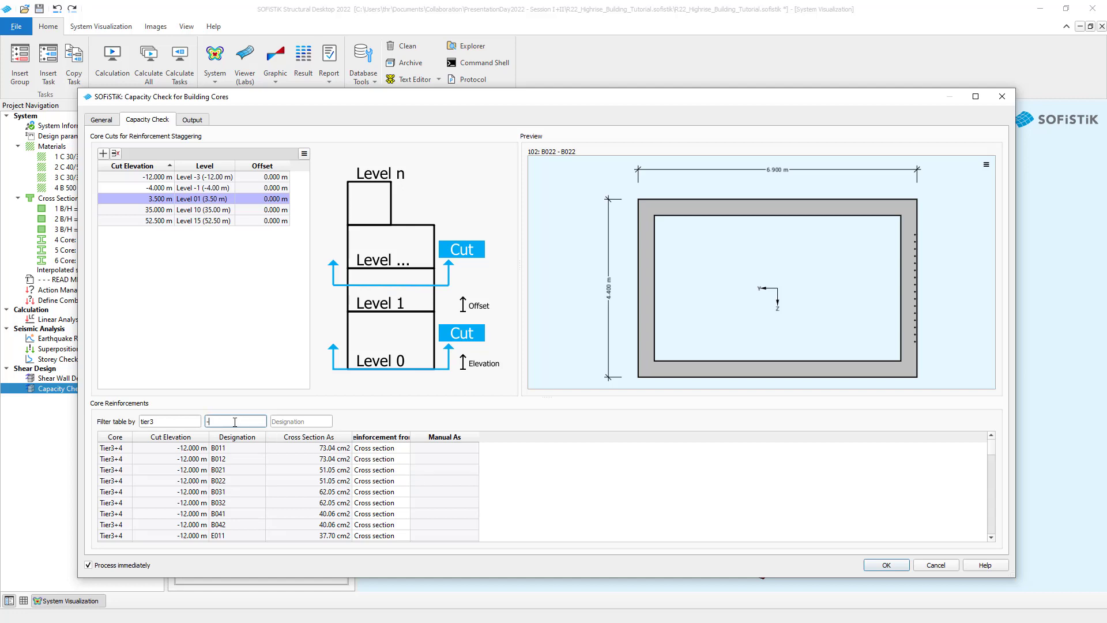
type("3.5")
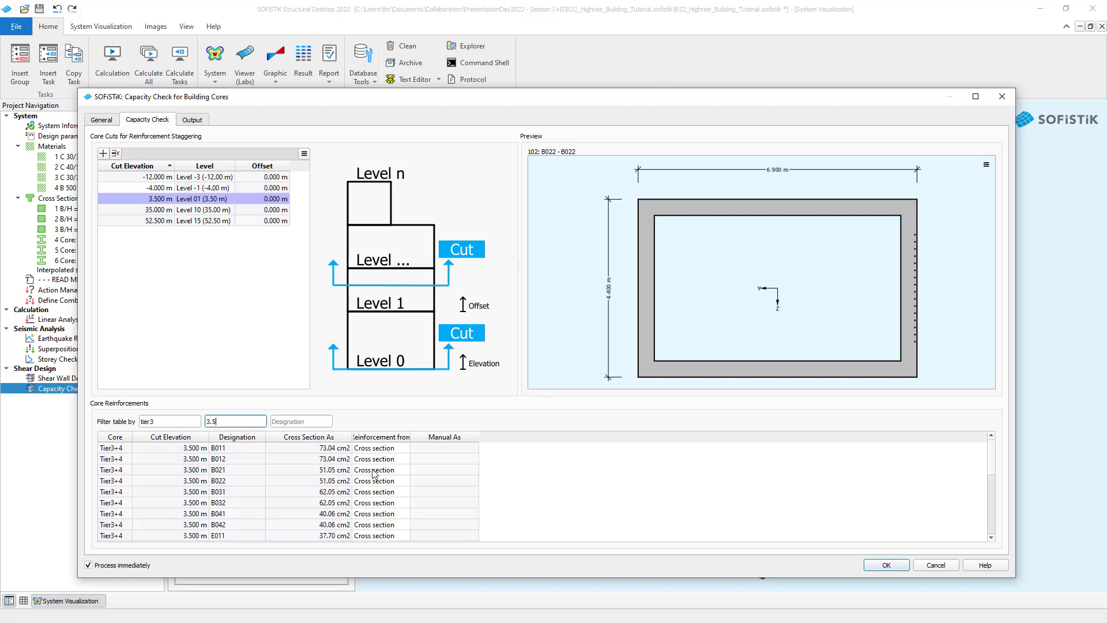
left_click(191, 119)
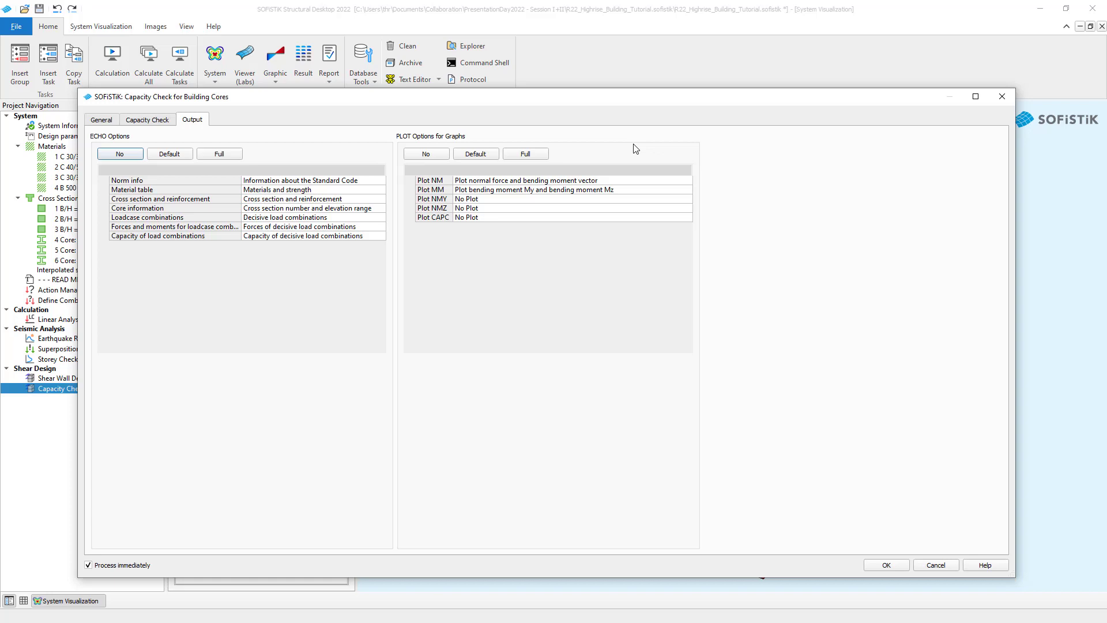
mouse_move(625, 223)
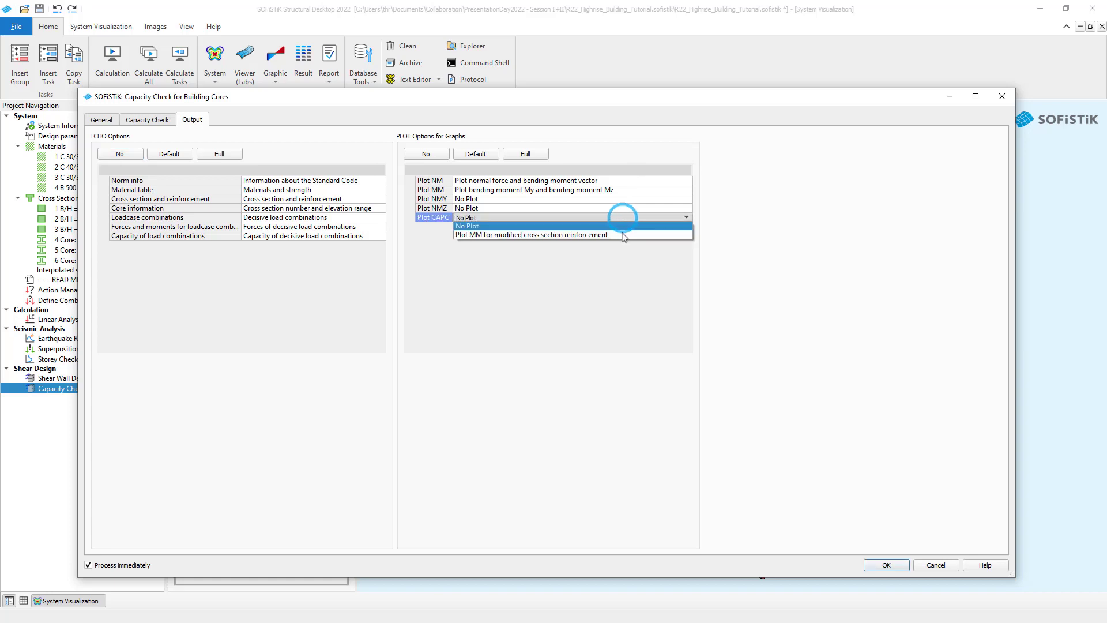
- Set Plot CAPC to 'Plot MM for modified cross section reinforcement' and confirm with OK
left_click(532, 235)
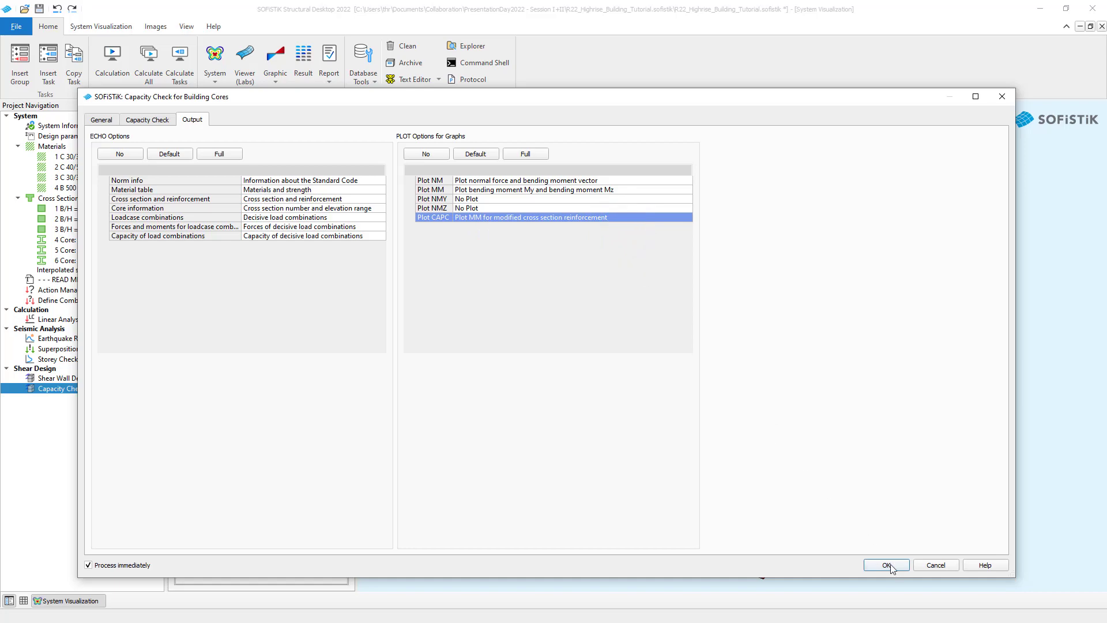
left_click(886, 565)
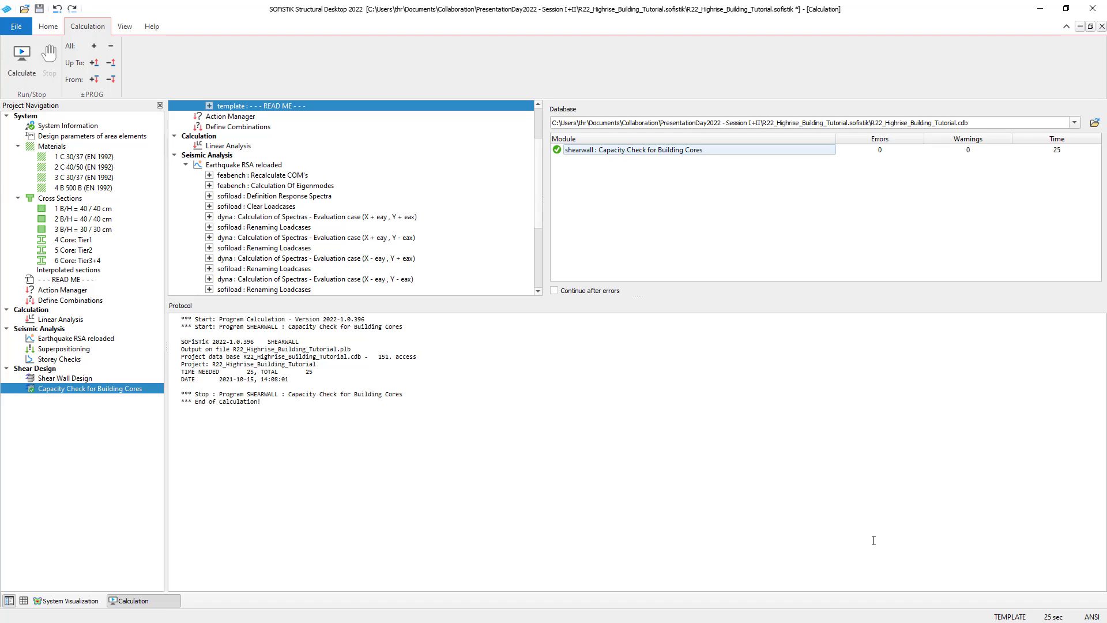
- From the Home tab, open the Capacity Check for Building Cores report via its Reports context command
left_click(49, 26)
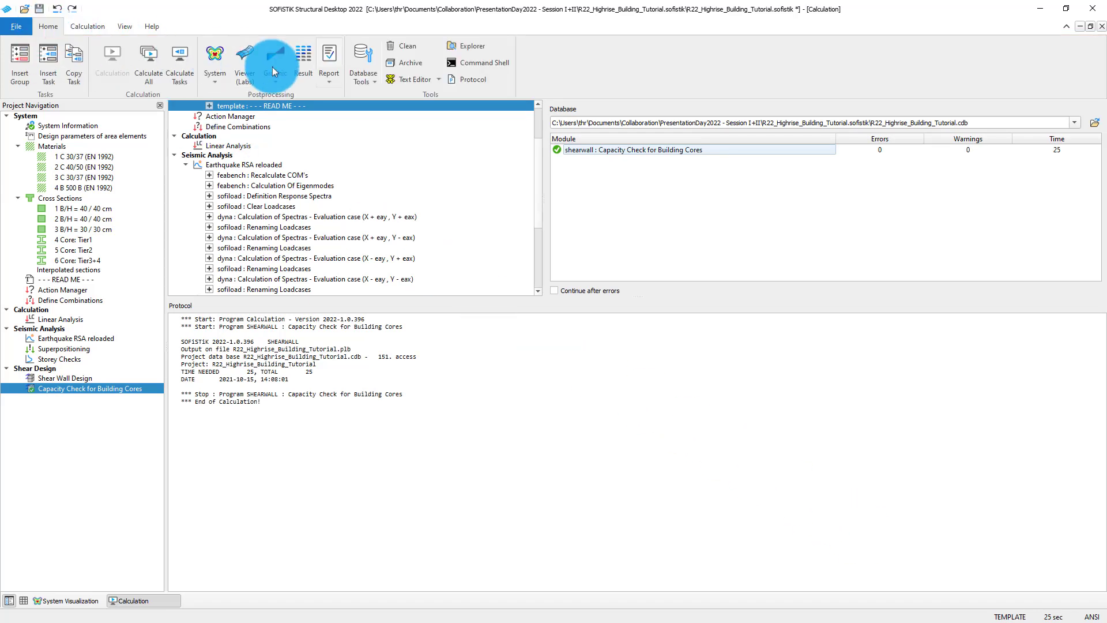
left_click(328, 60)
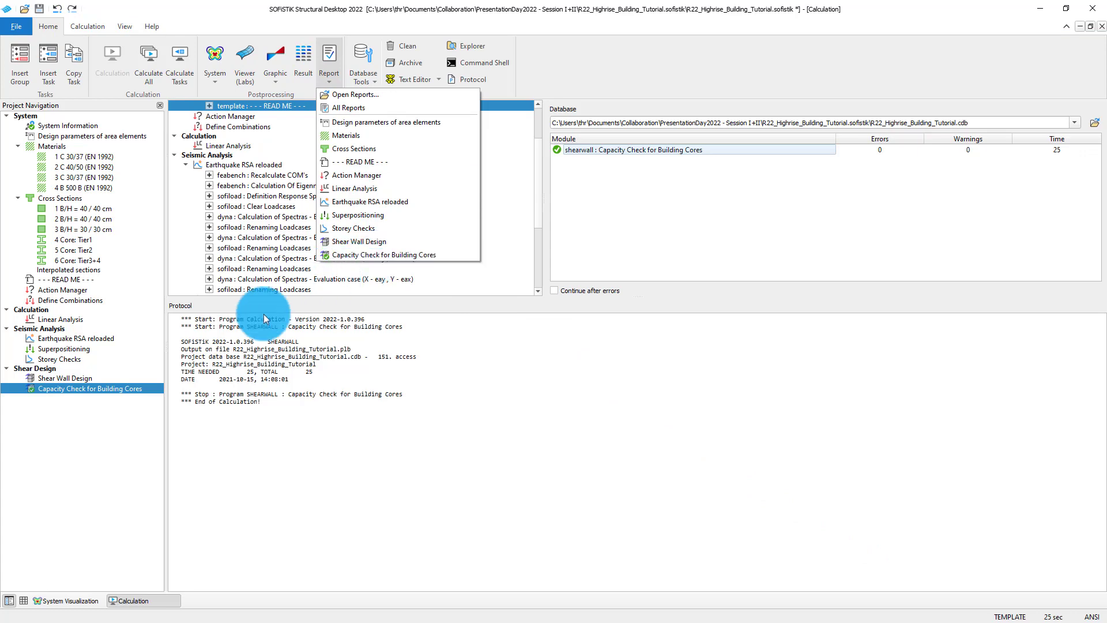
right_click(89, 387)
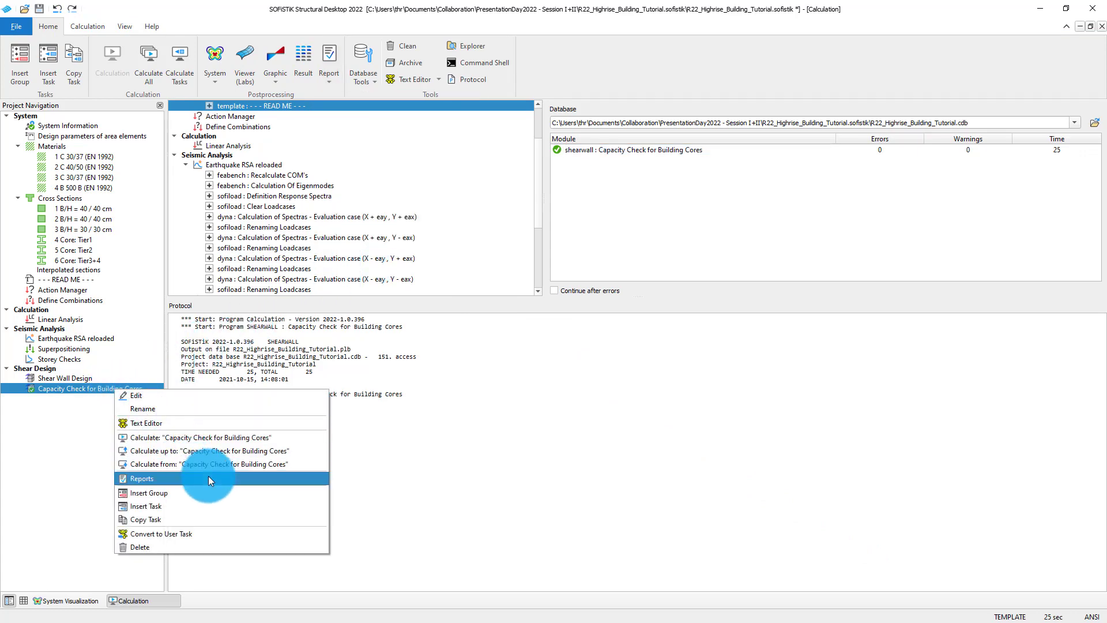
left_click(142, 478)
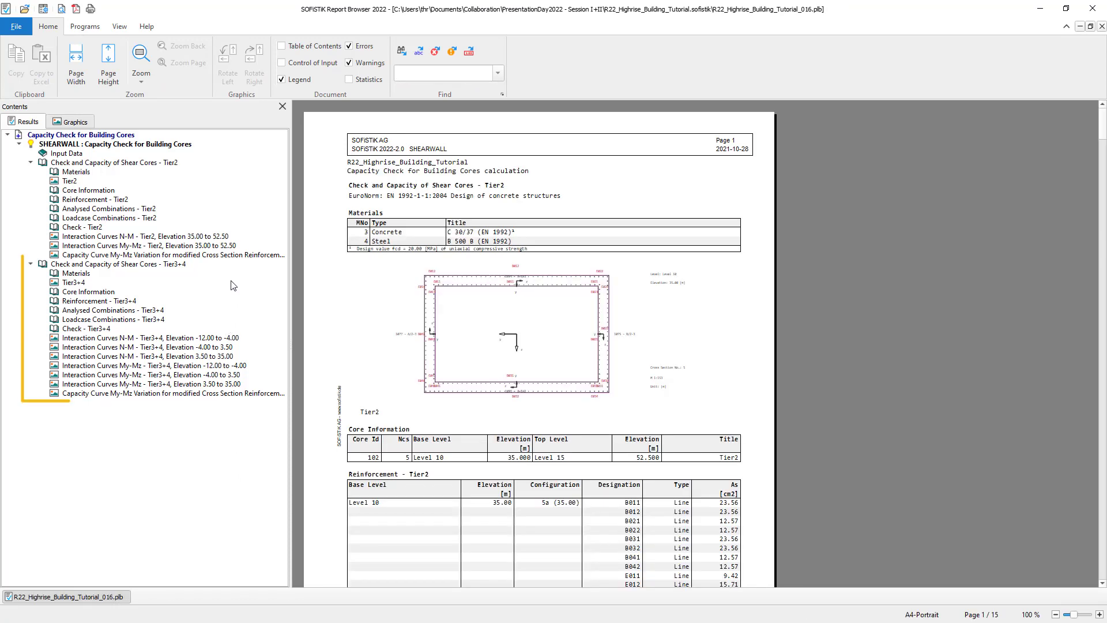
- Browse the Tier3+4 section's materials table, core section drawing, core information and analysed combinations
left_click(118, 263)
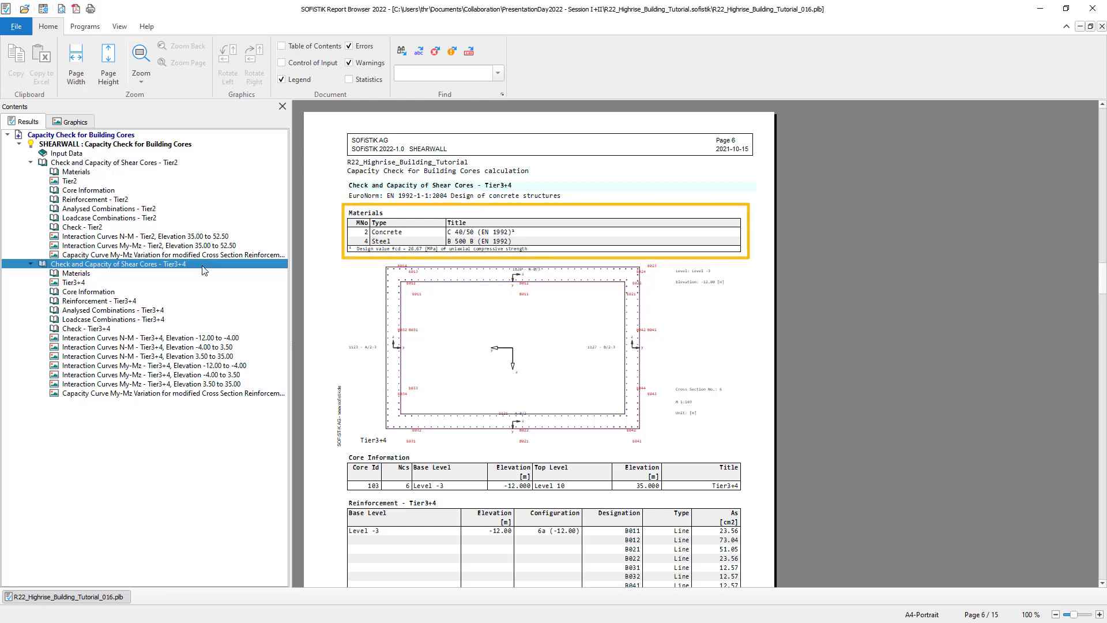
left_click(76, 272)
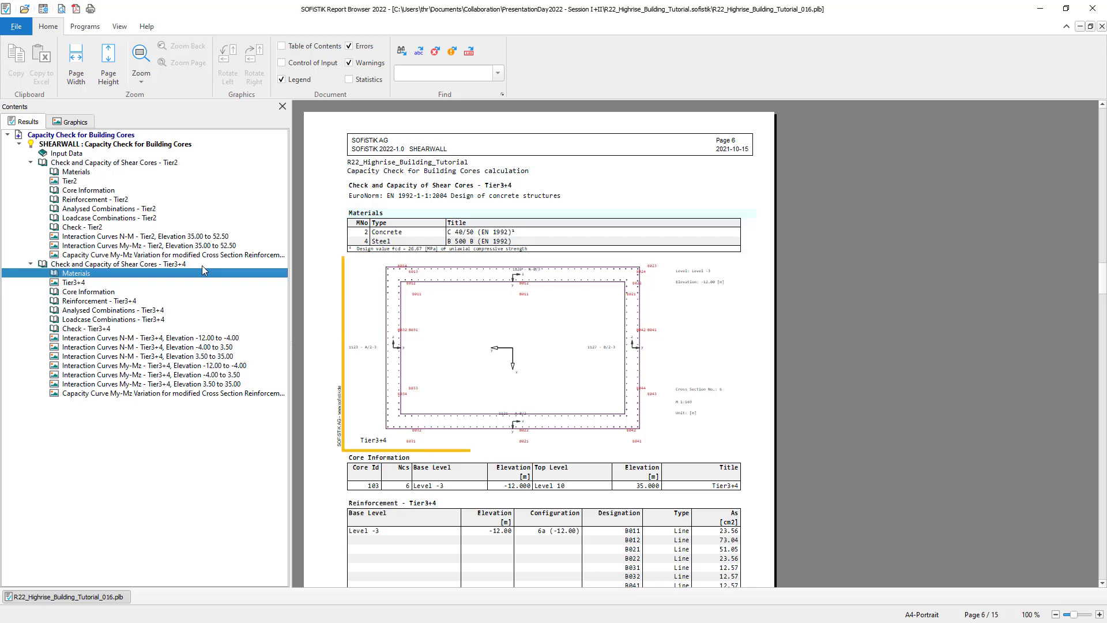
left_click(505, 353)
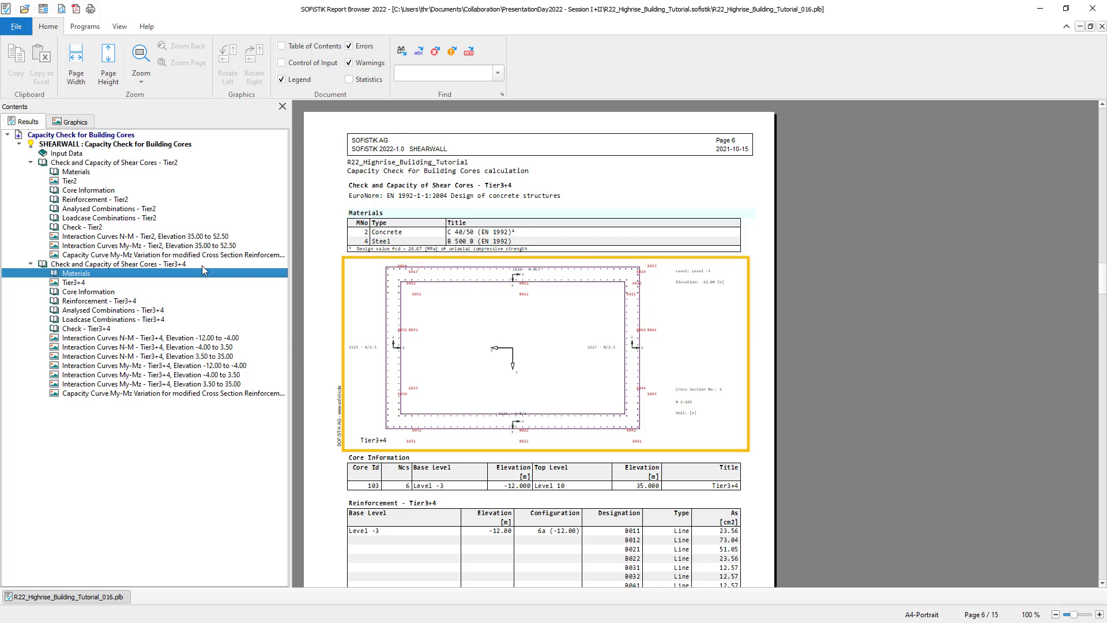
left_click(74, 281)
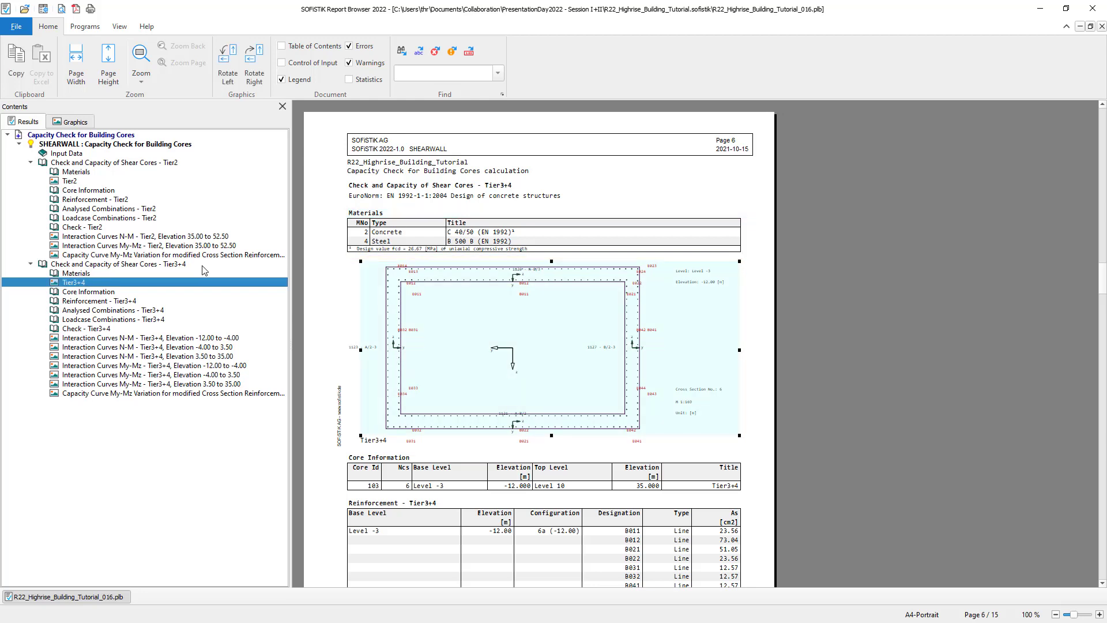
left_click(89, 291)
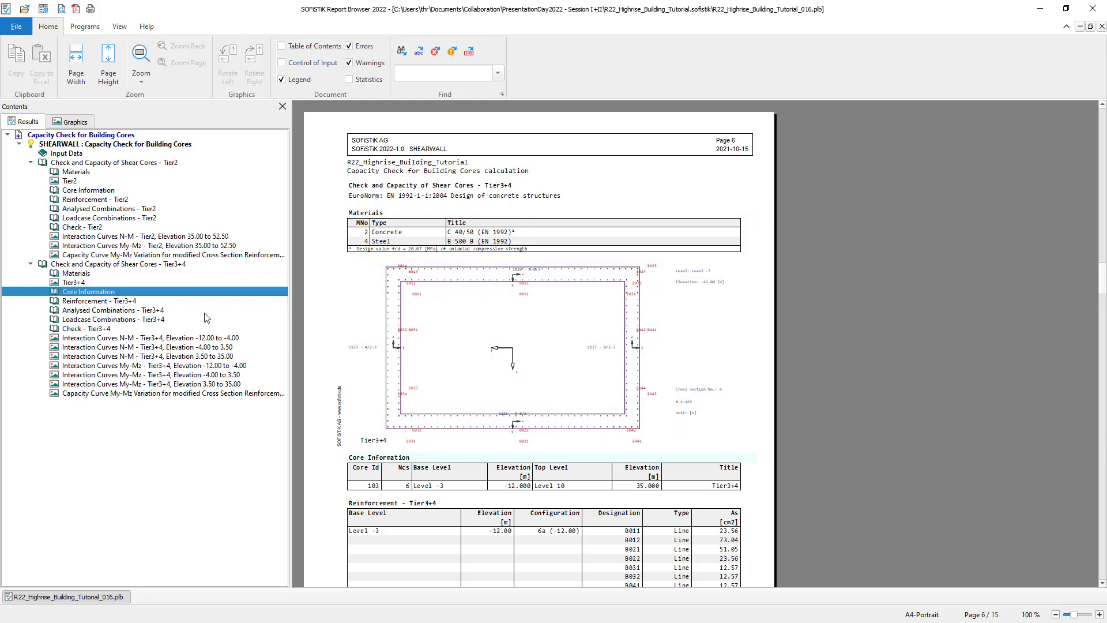
left_click(114, 309)
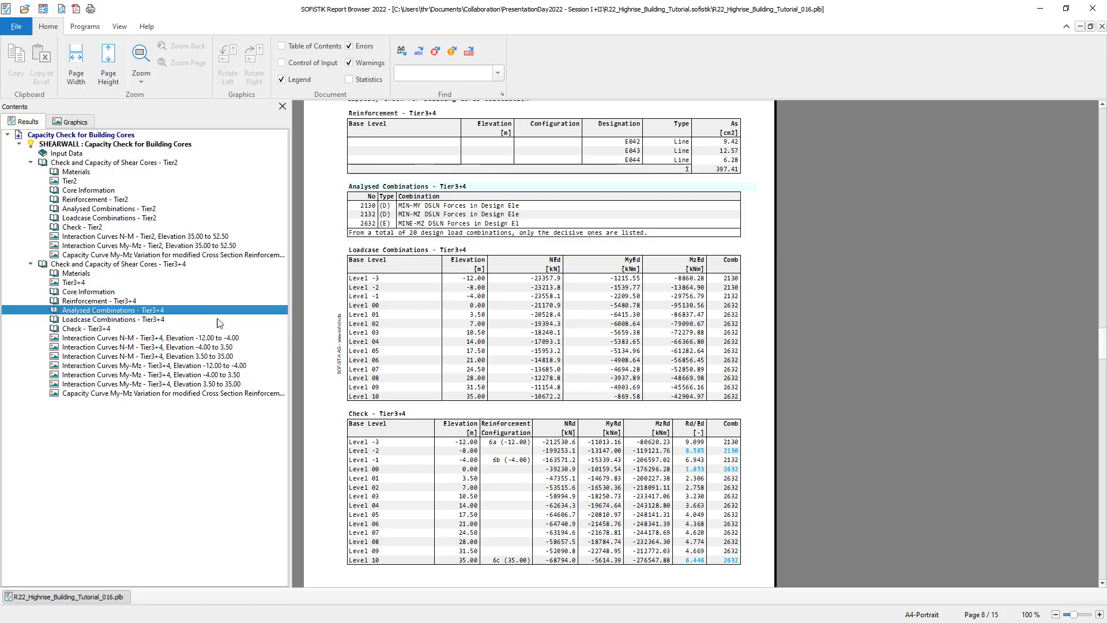
- View the Tier3+4 load case combinations and the Check - Tier3+4 results table
left_click(107, 318)
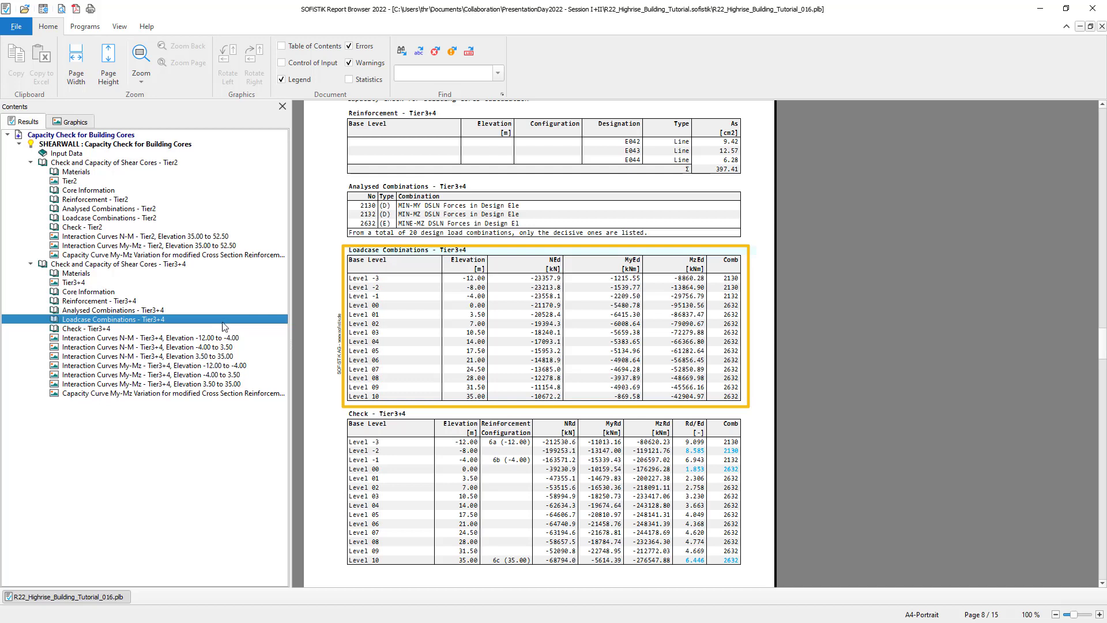
left_click(81, 328)
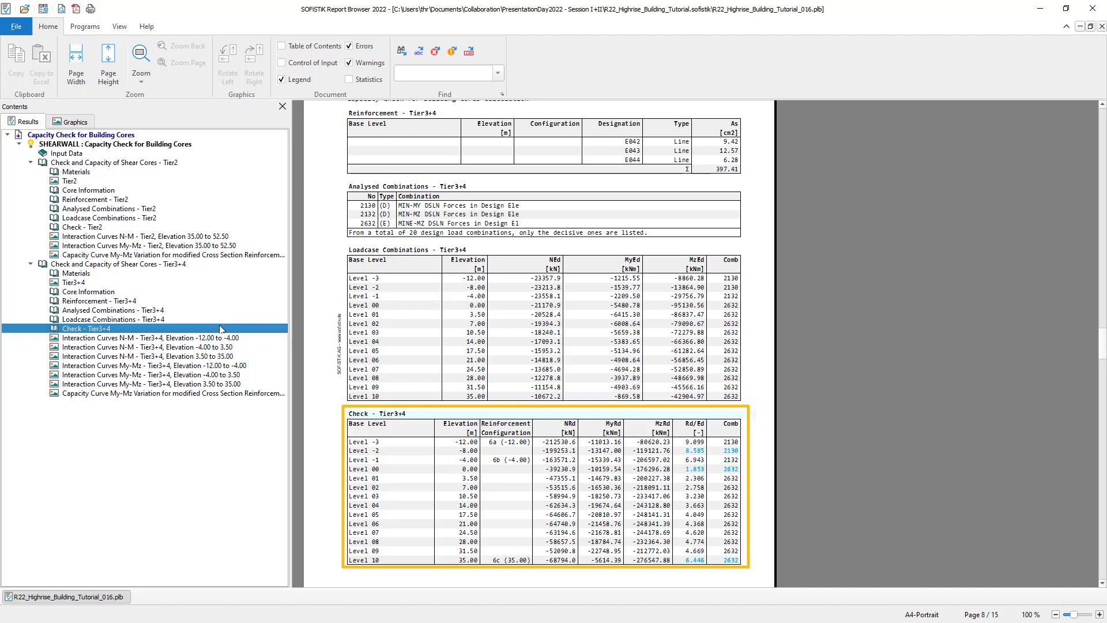
- Step through the Tier3+4 N-M curves for -12.00 to -4.00, -4.00 to 3.50 and 3.50 to 35.00
left_click(144, 337)
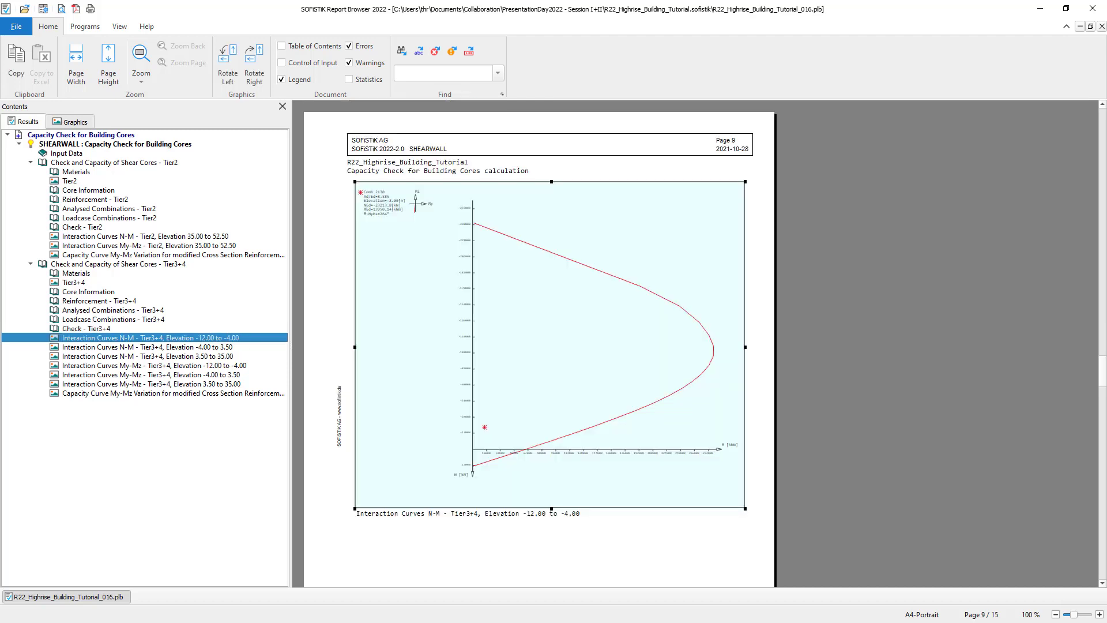
left_click(134, 346)
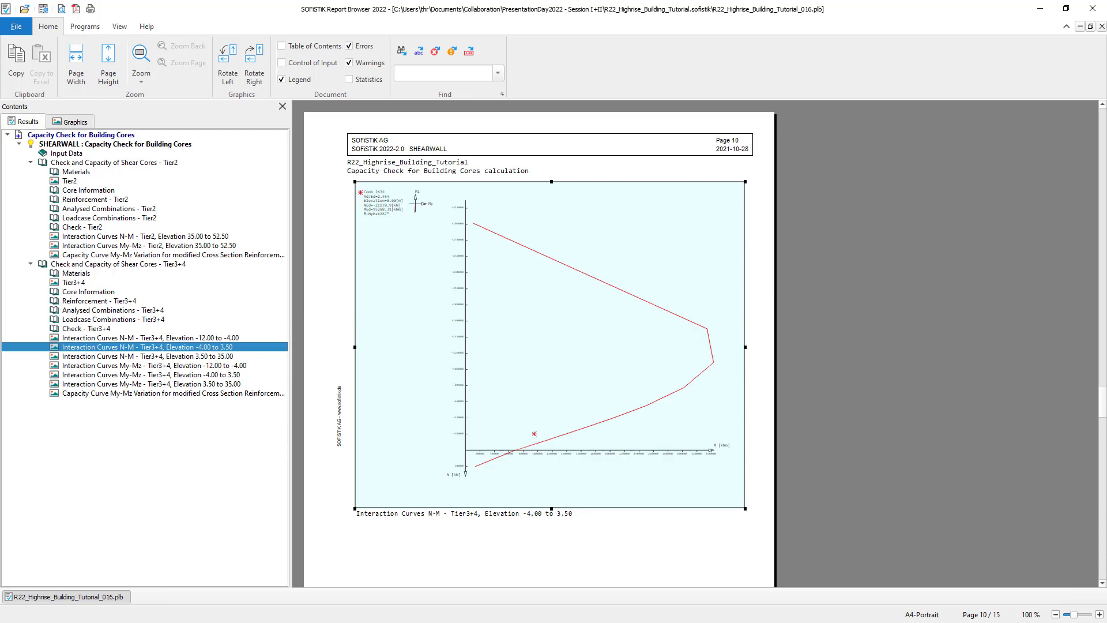
left_click(139, 355)
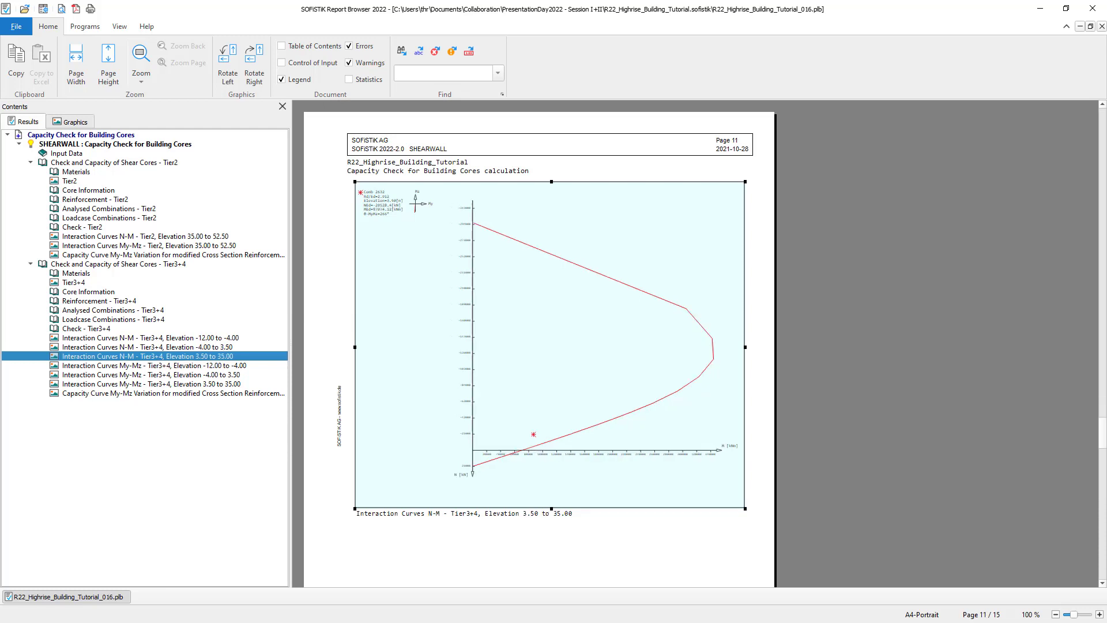
left_click(546, 346)
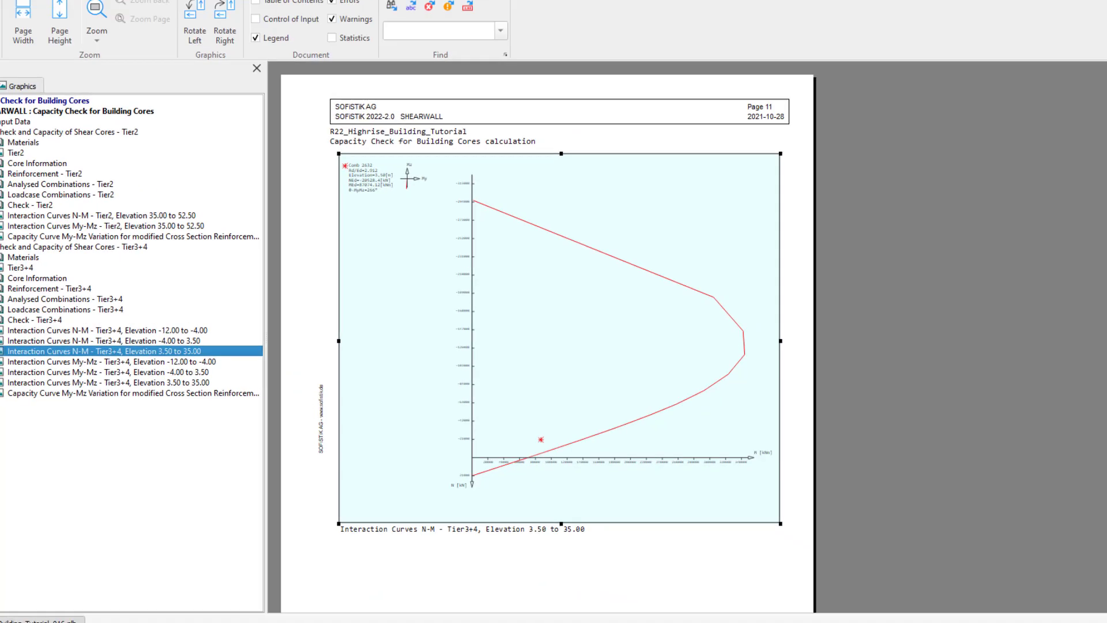
- Step through the Tier3+4 My-Mz curves for the same three elevation ranges
left_click(143, 365)
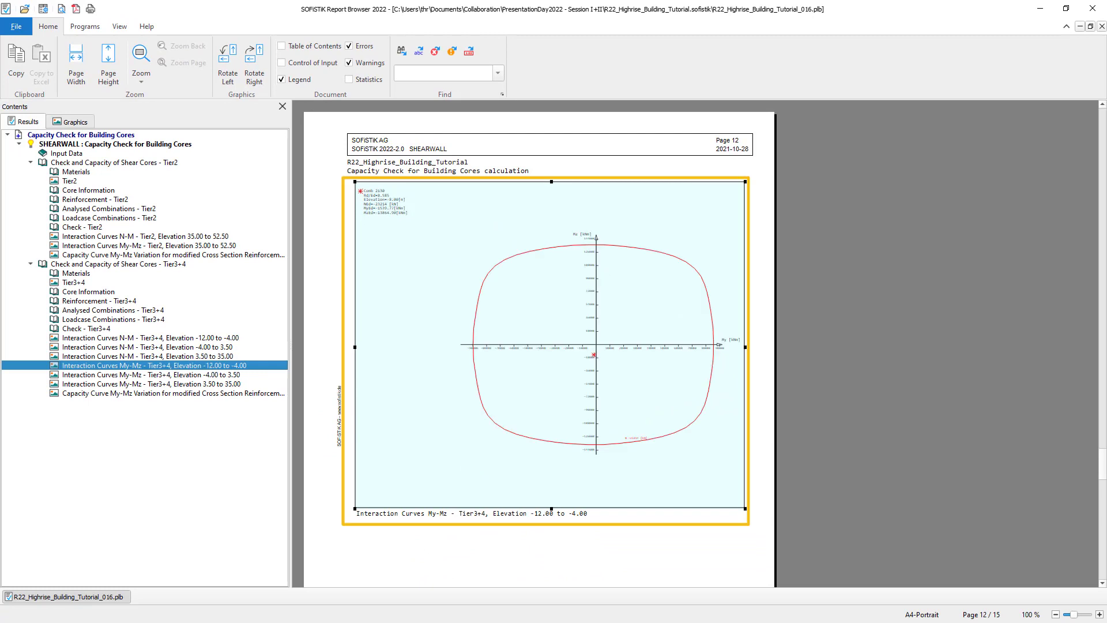
left_click(150, 374)
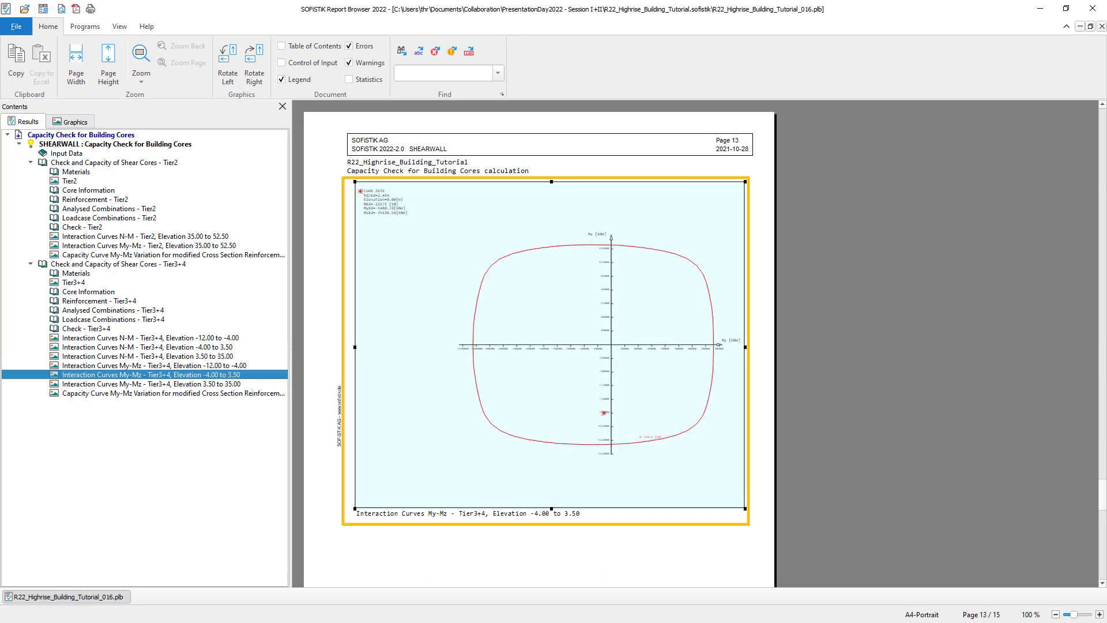
left_click(144, 384)
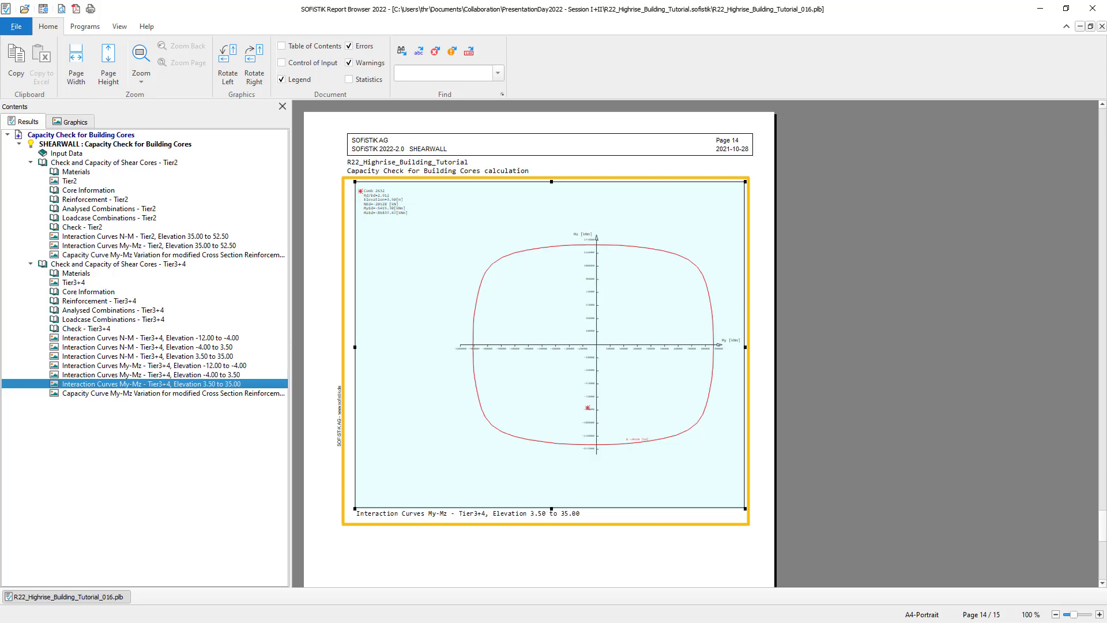